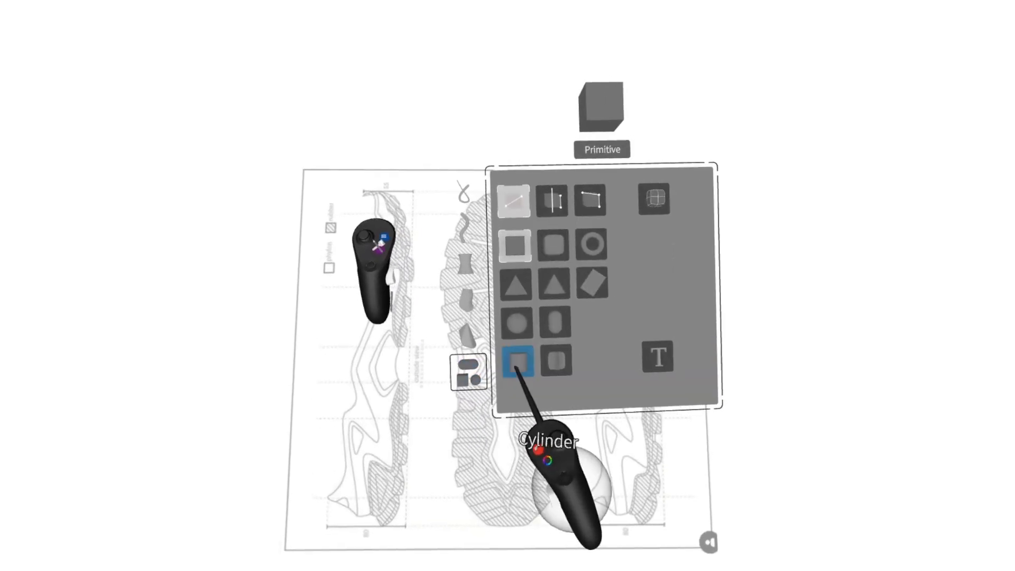
- Pick the Cylinder primitive and close the palette over the shoe-sole drawing
left_click(515, 359)
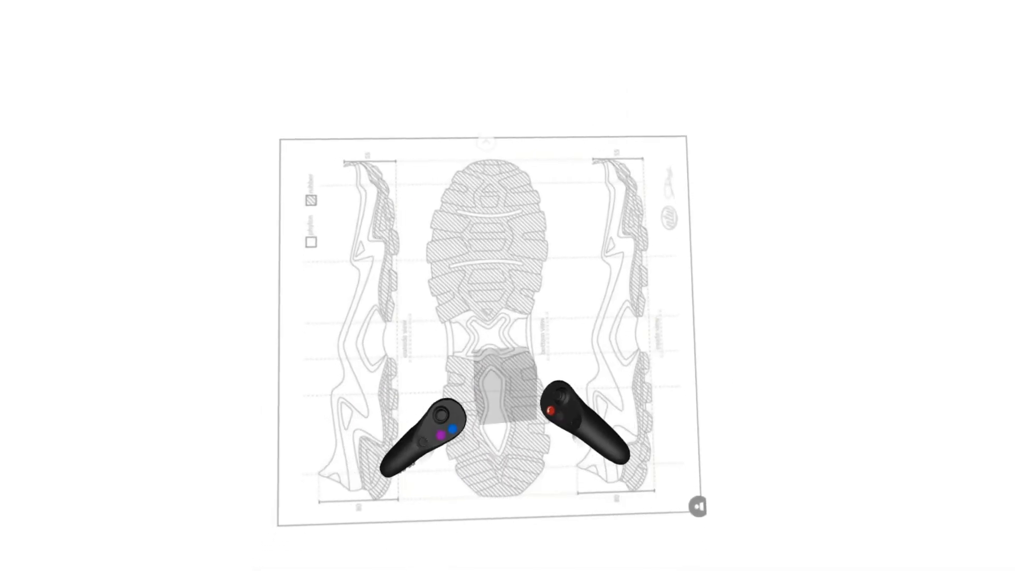